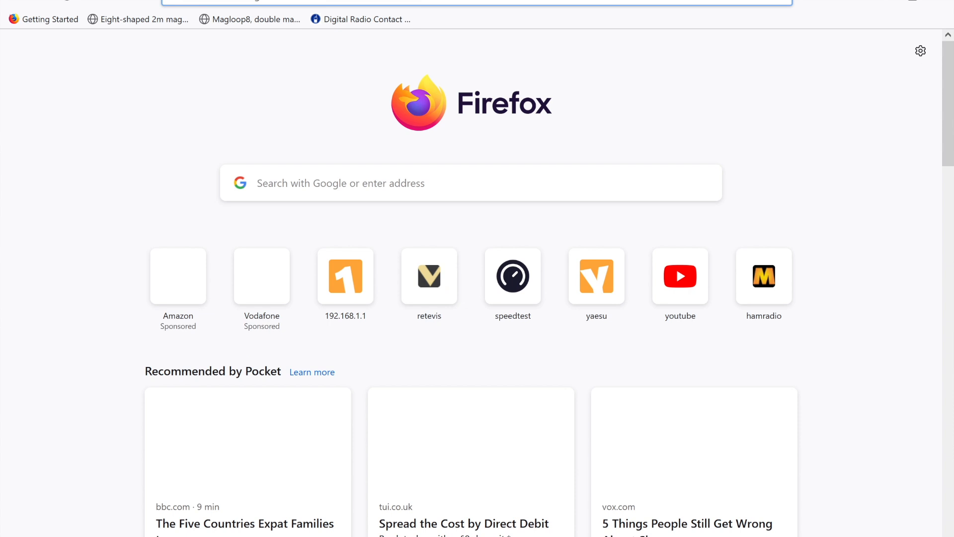
text(retevis)
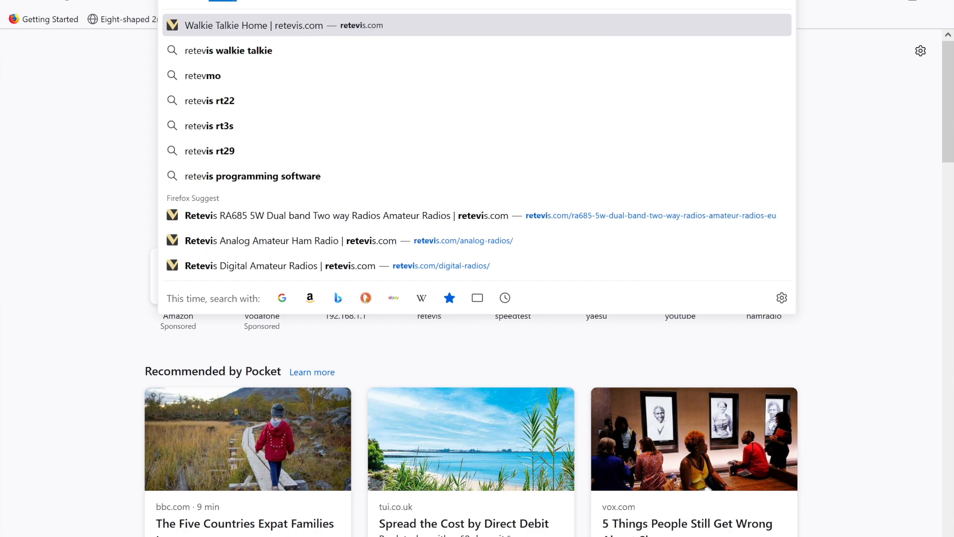